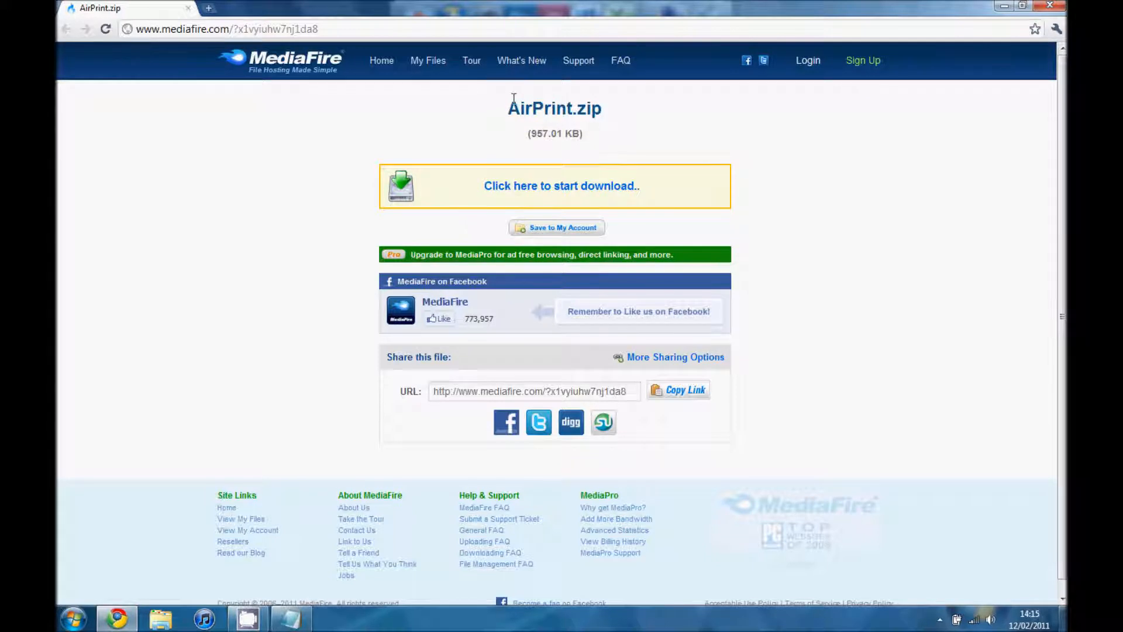
Start the AirPrint.zip download on MediaFire and dismiss the download notice
{"action": "left_click", "coordinate": [561, 185]}
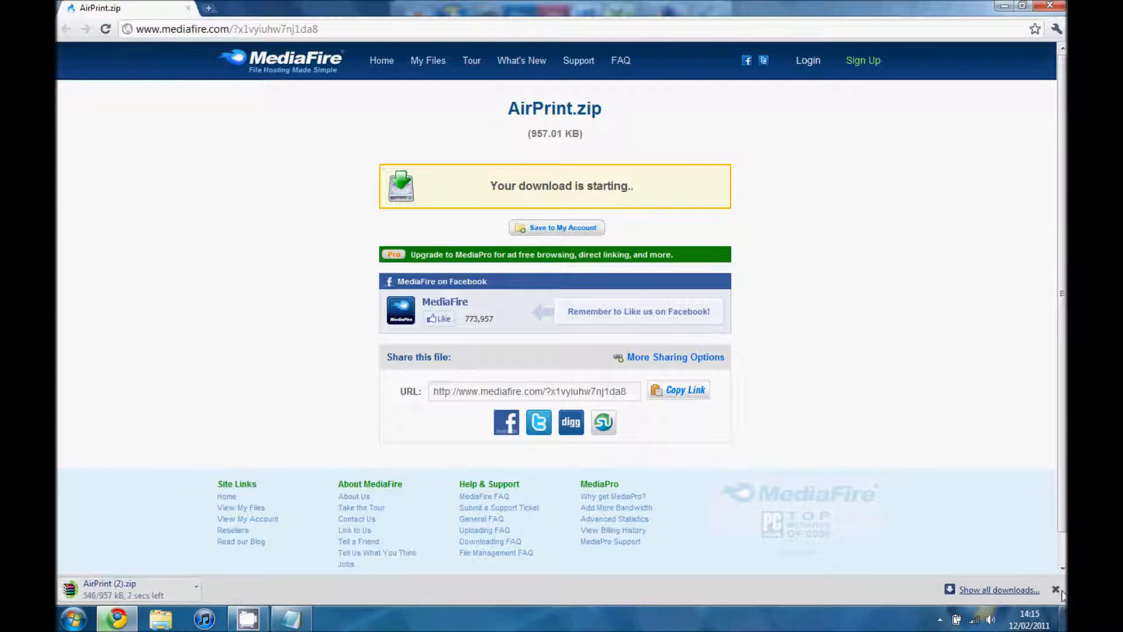
{"action": "left_click", "coordinate": [1056, 590]}
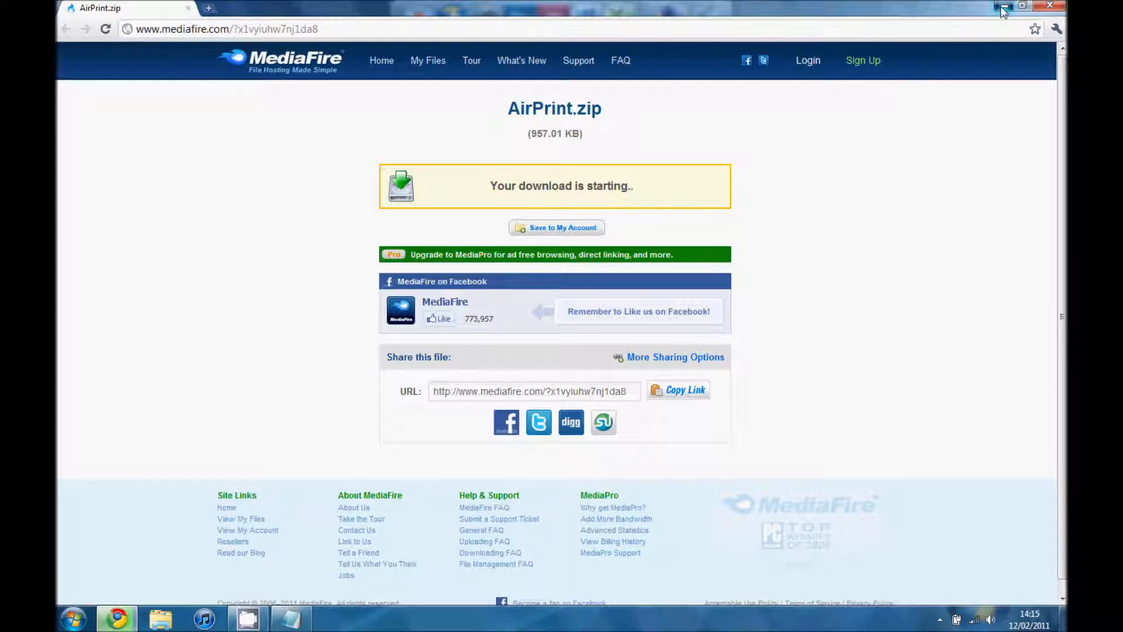
Place the AirPrint folder in C:\Program Files, approving the access prompt, and open it
{"action": "left_click", "coordinate": [72, 618]}
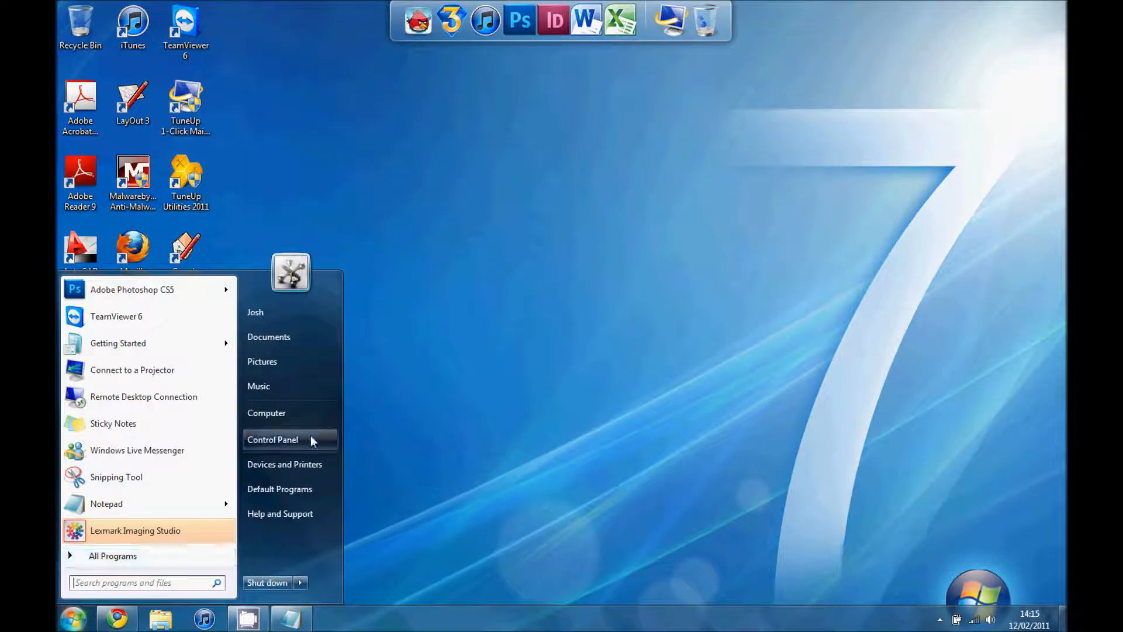
{"action": "left_click", "coordinate": [267, 413]}
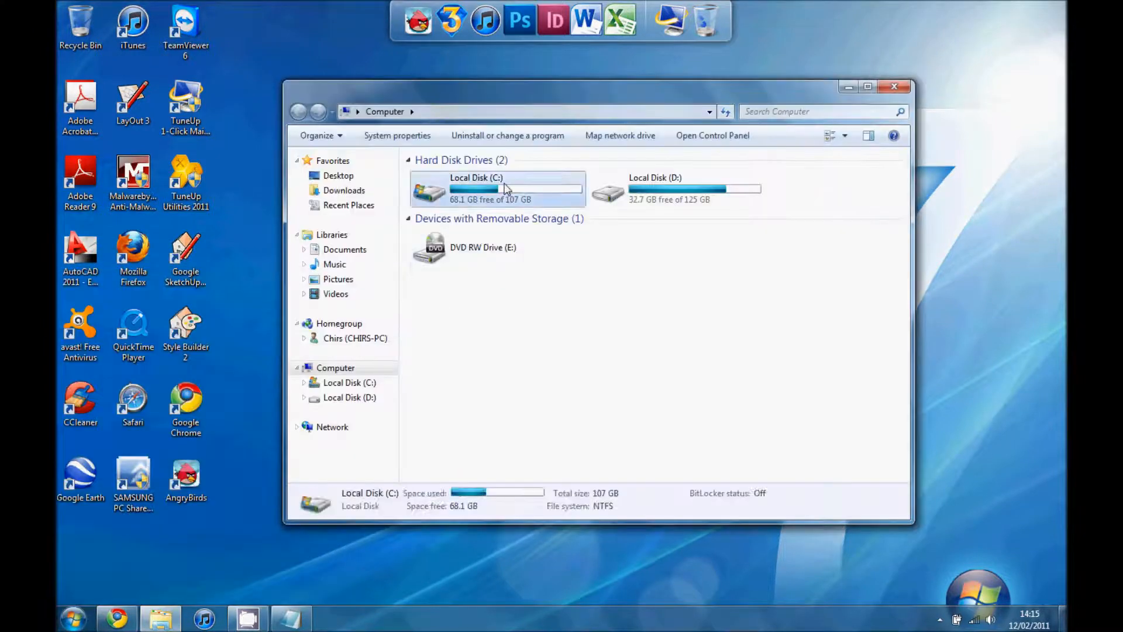
{"action": "double_click", "coordinate": [476, 189]}
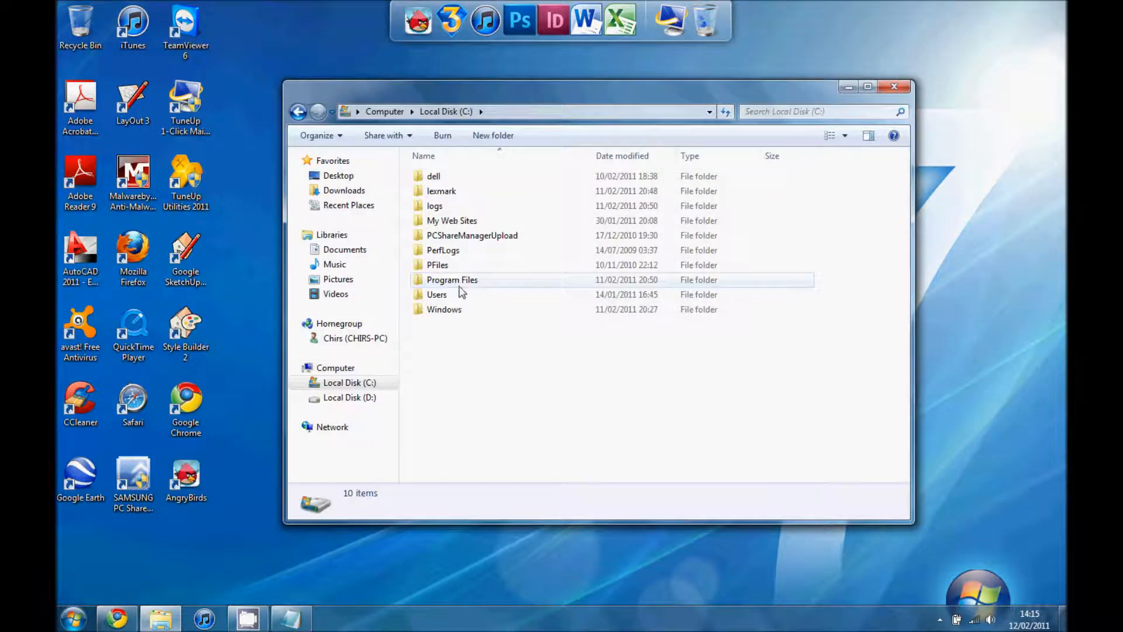
{"action": "double_click", "coordinate": [452, 279]}
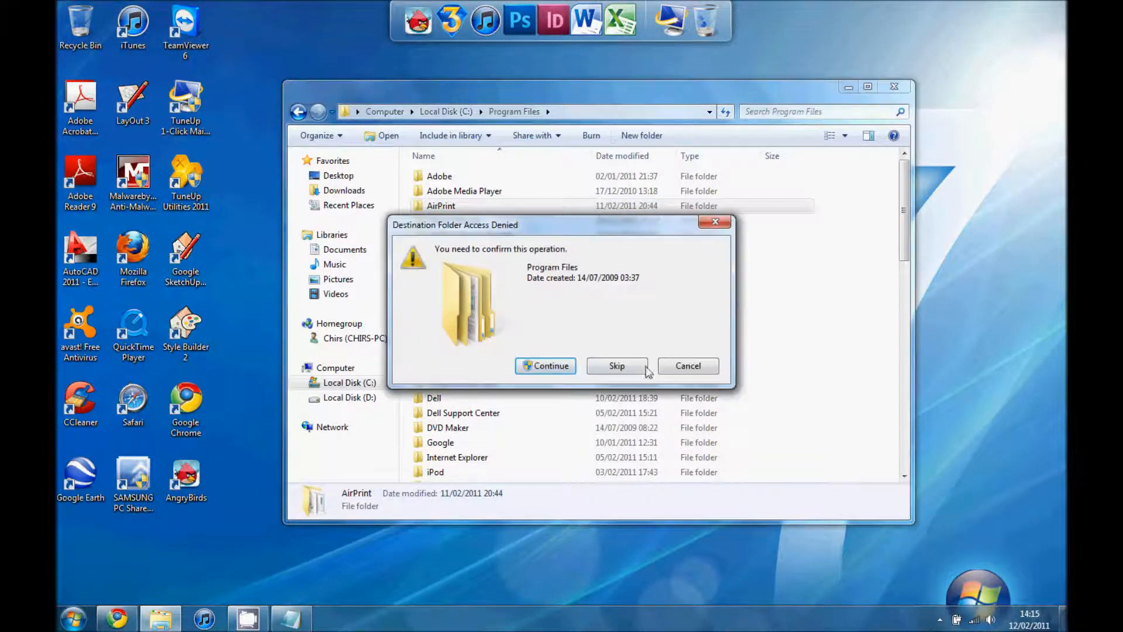
{"action": "left_click", "coordinate": [616, 365]}
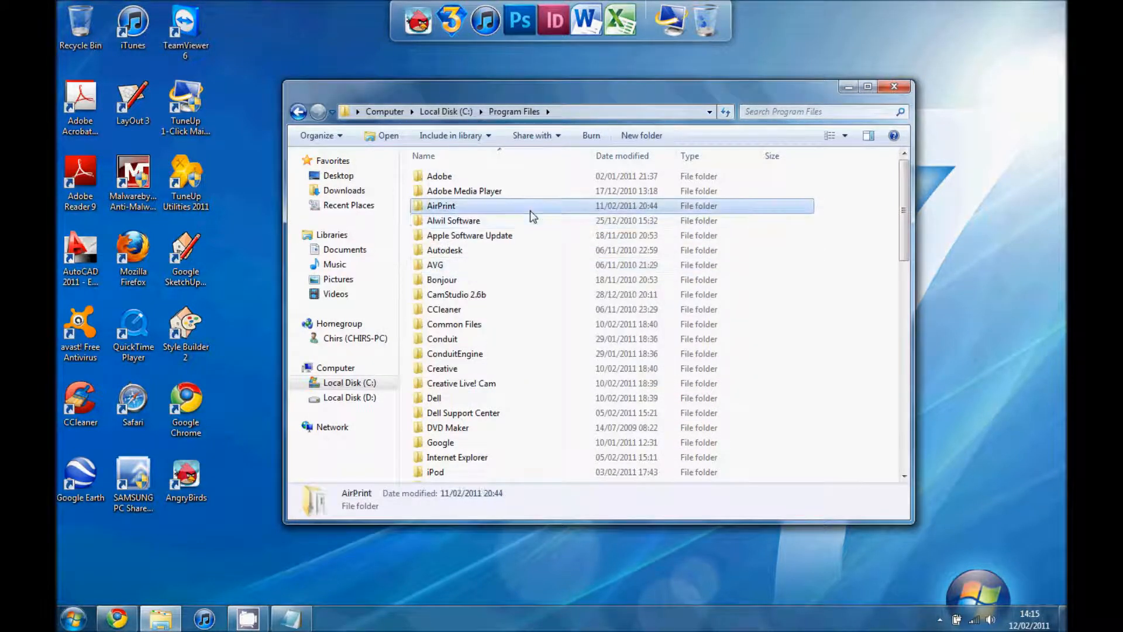
{"action": "double_click", "coordinate": [440, 205]}
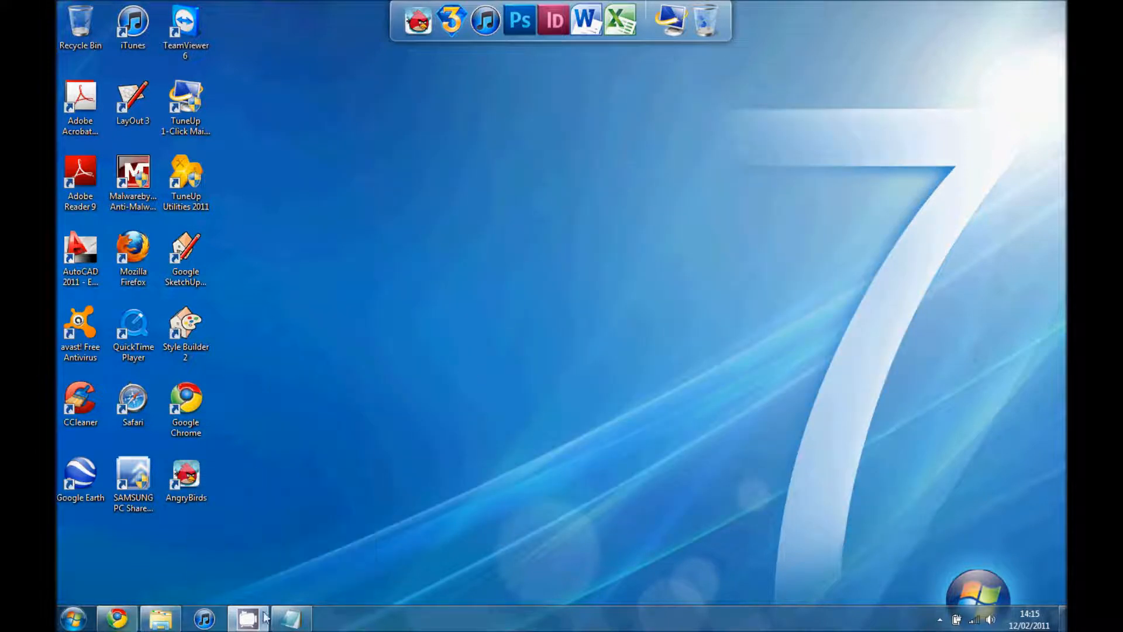
Search the Start menu for cmd and run cmd.exe as administrator
{"action": "left_click", "coordinate": [73, 617]}
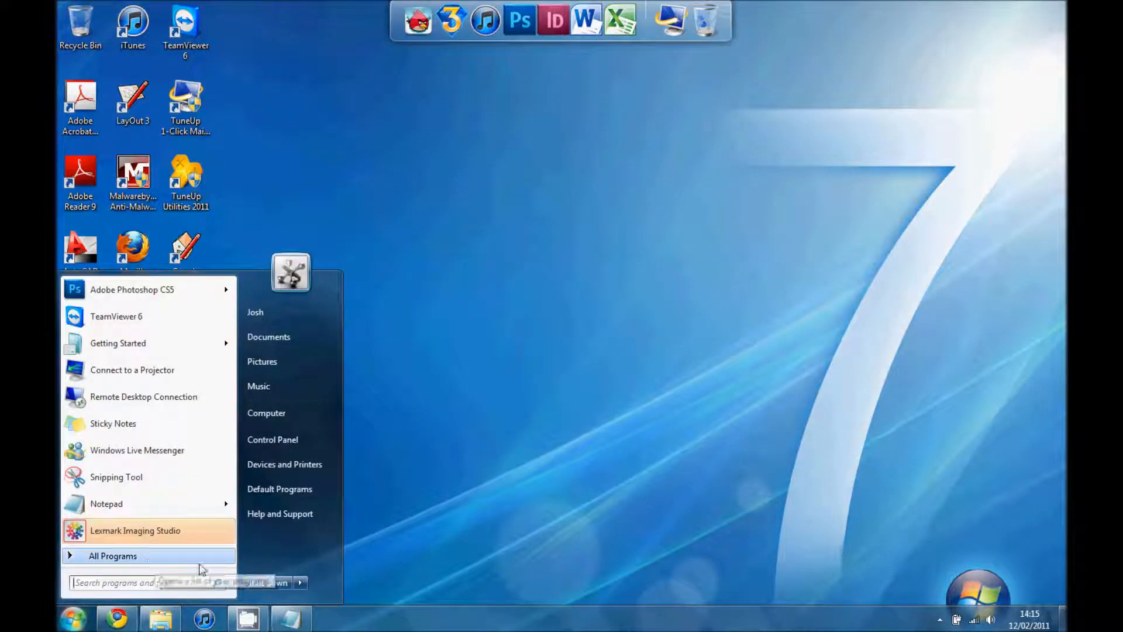
{"action": "type", "text": "cmd"}
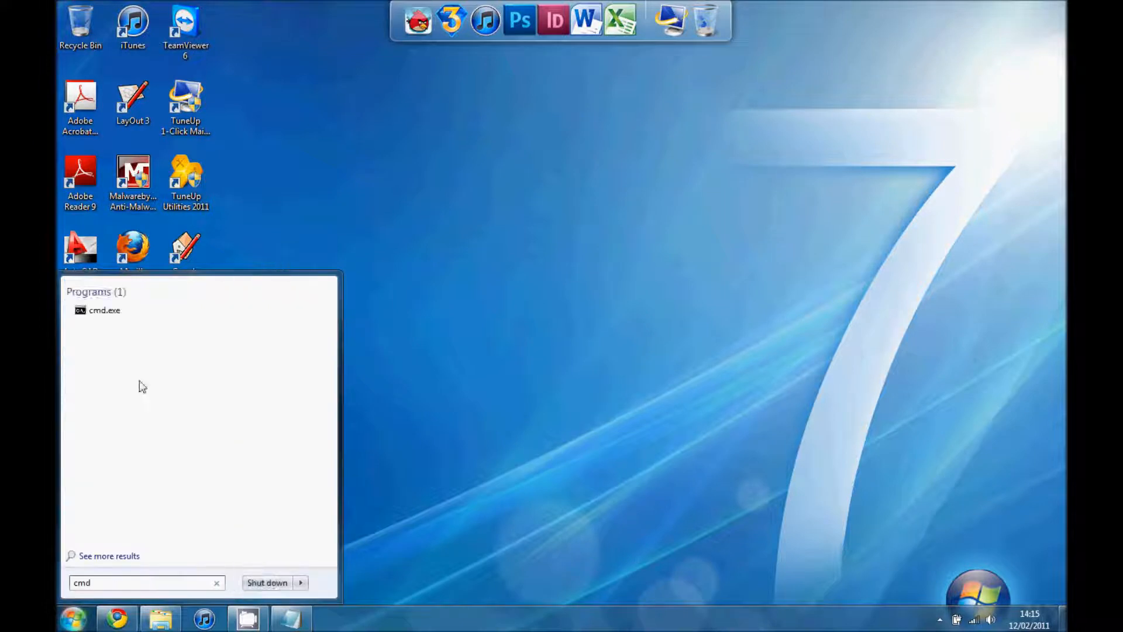
{"action": "right_click", "coordinate": [104, 310]}
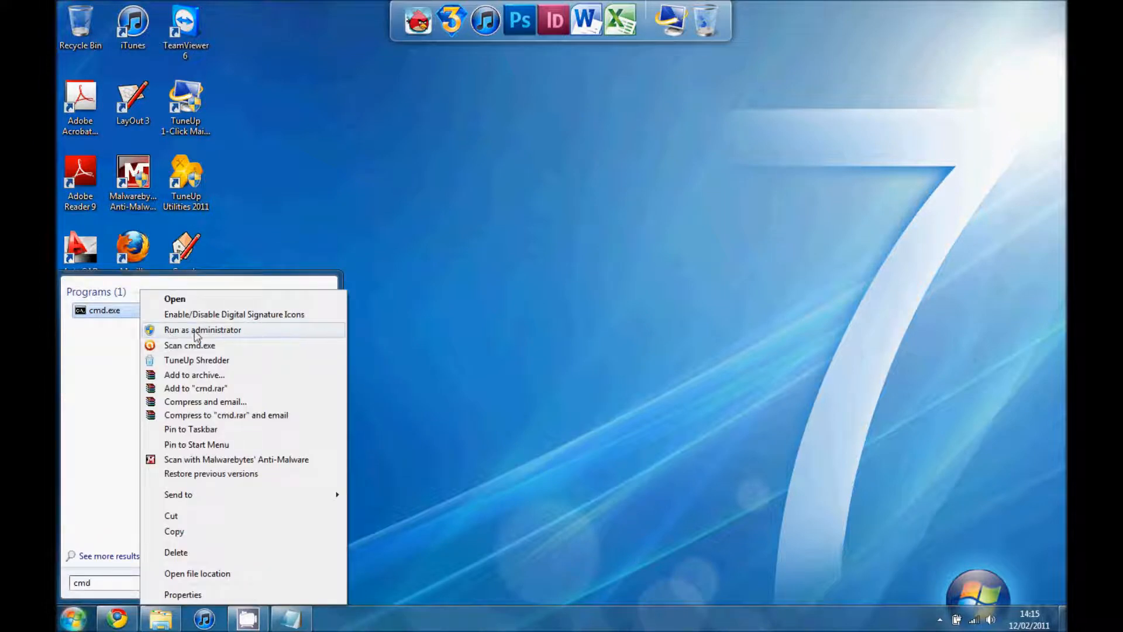
{"action": "left_click", "coordinate": [417, 368]}
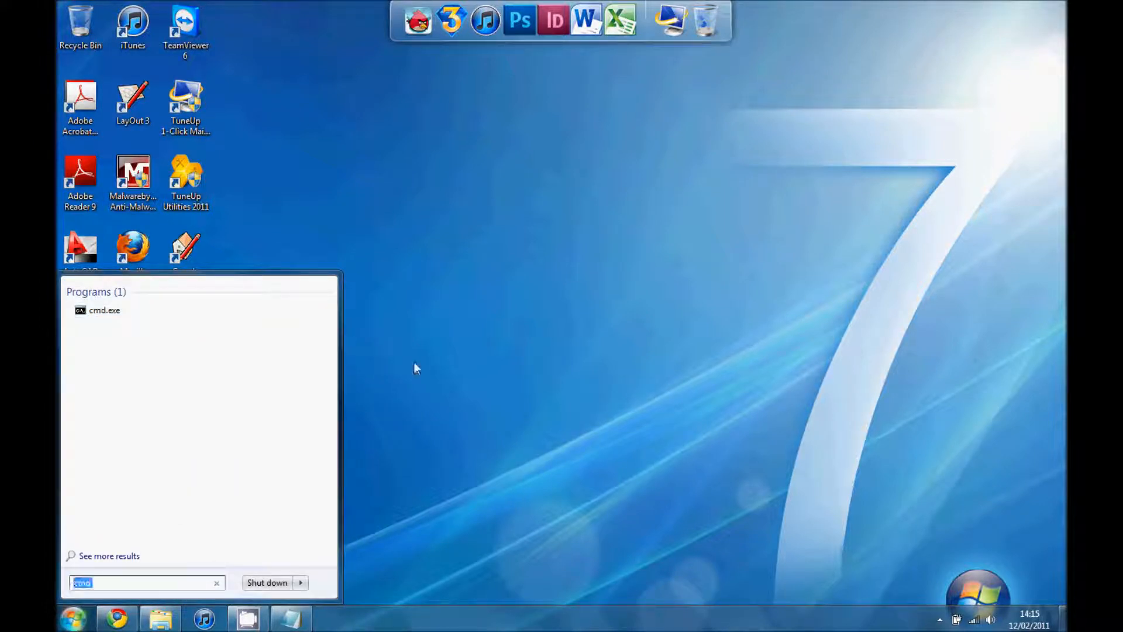
Approve the admin prompt and paste the sc.exe create and start AirPrint commands
{"action": "left_click", "coordinate": [104, 309]}
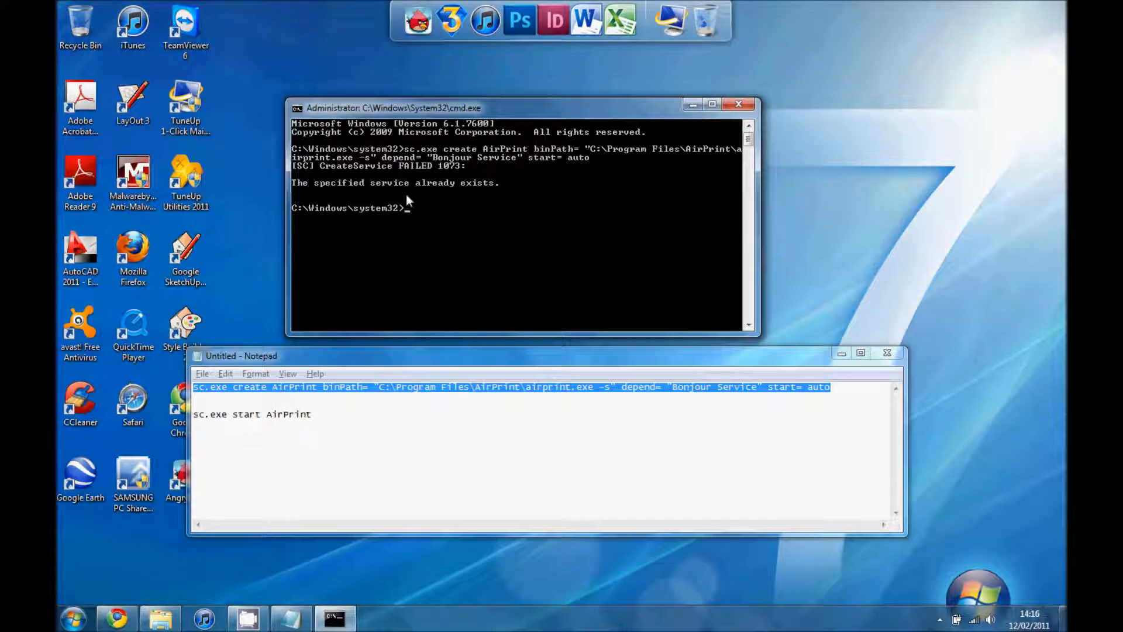
{"action": "left_click", "coordinate": [313, 414]}
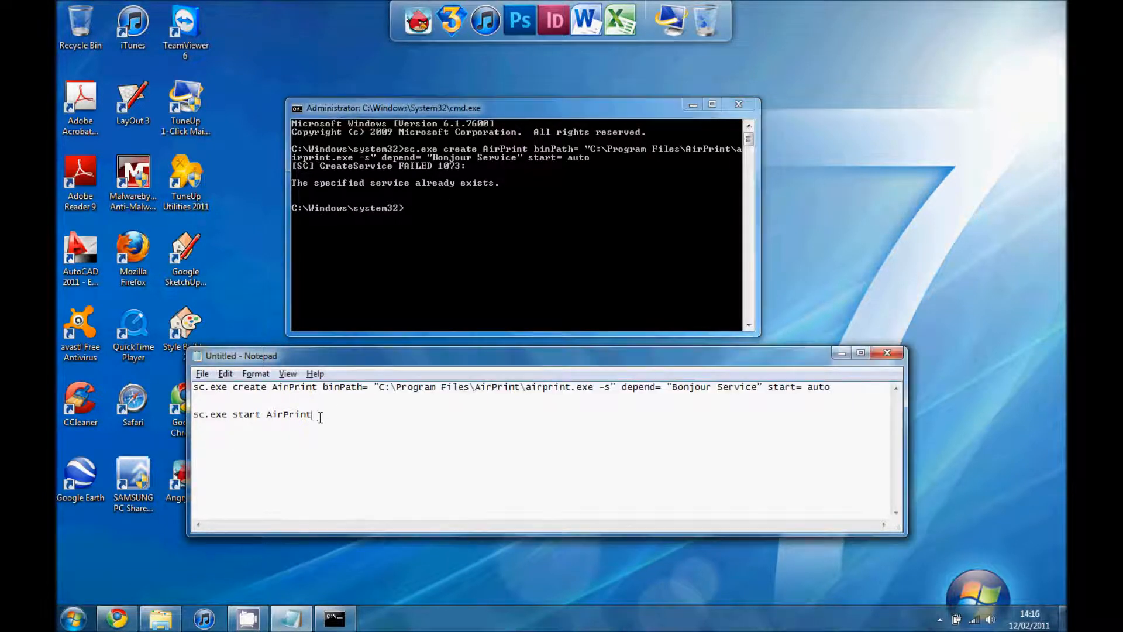
{"action": "right_click", "coordinate": [252, 414]}
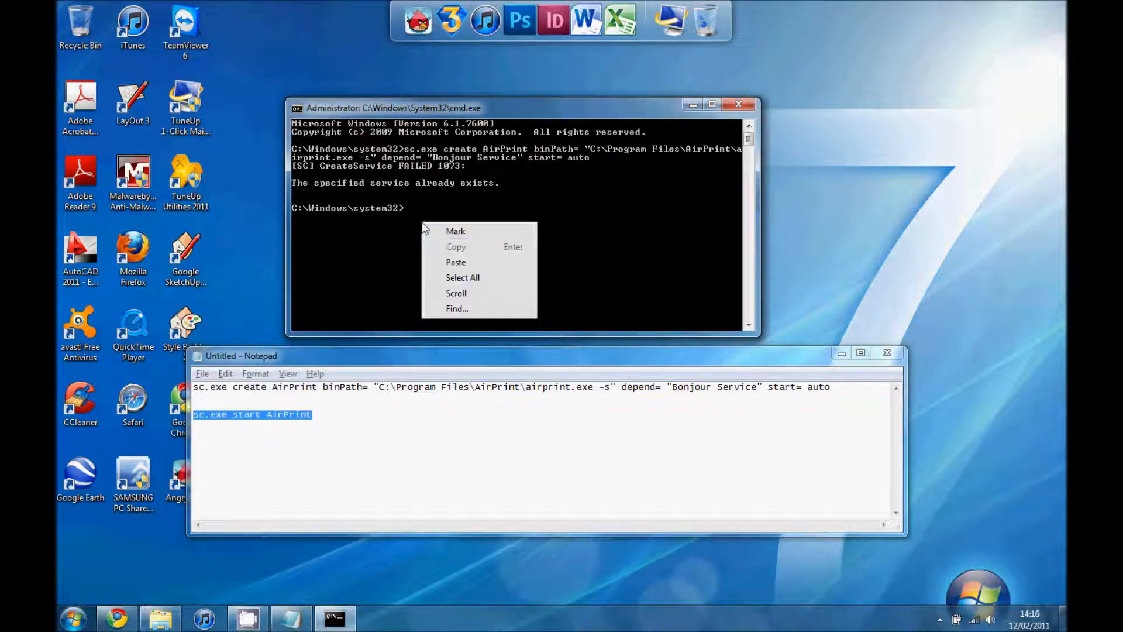
{"action": "left_click", "coordinate": [456, 261]}
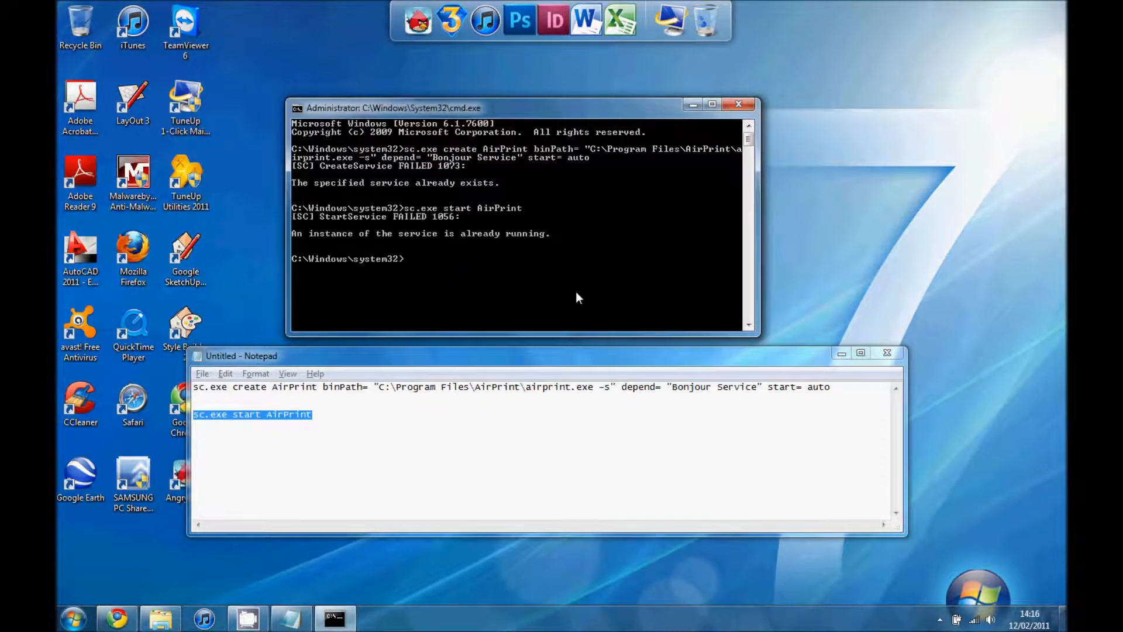
{"action": "mouse_move", "coordinate": [452, 237]}
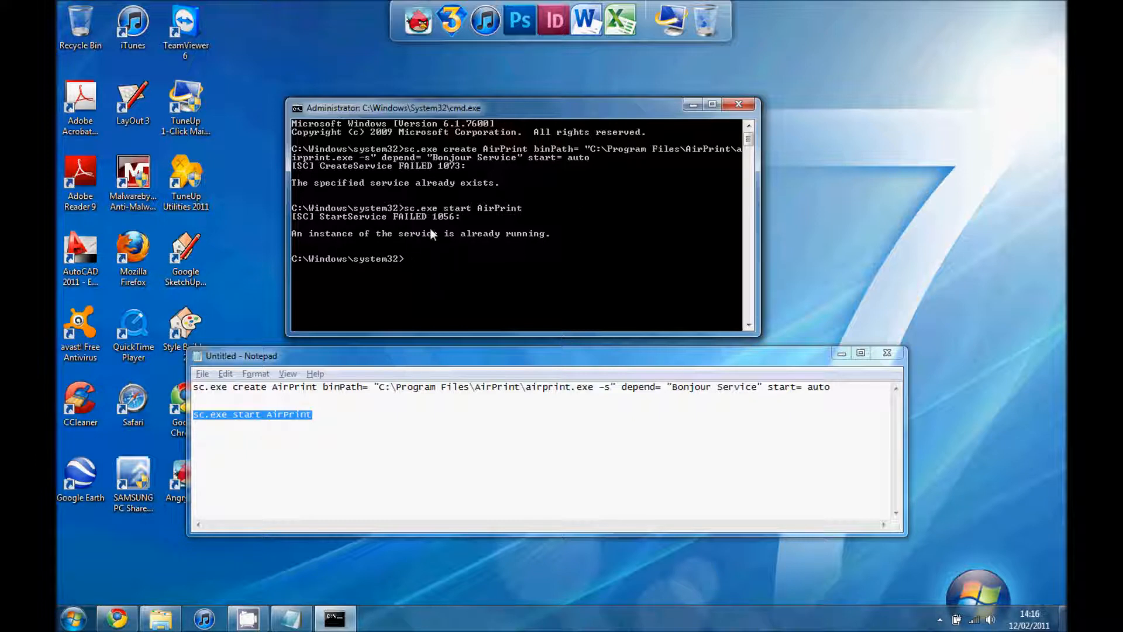
{"action": "mouse_move", "coordinate": [694, 115]}
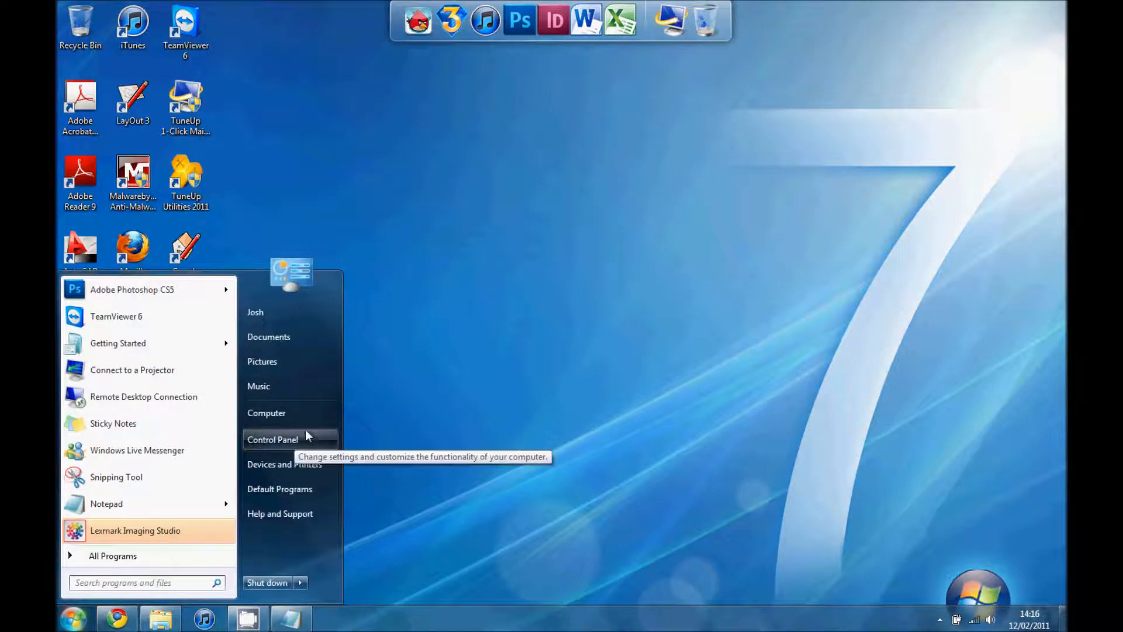
Enable 'Share this printer' and 'Render print jobs on client computers' for Lexmark 1300 Series
{"action": "left_click", "coordinate": [272, 440]}
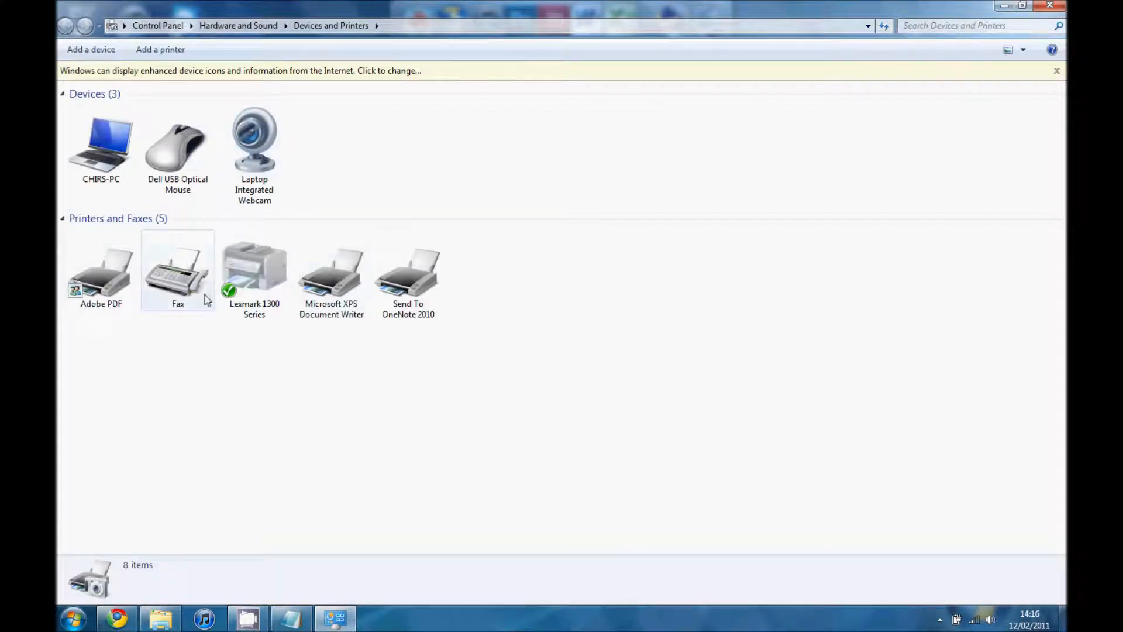
{"action": "right_click", "coordinate": [254, 272]}
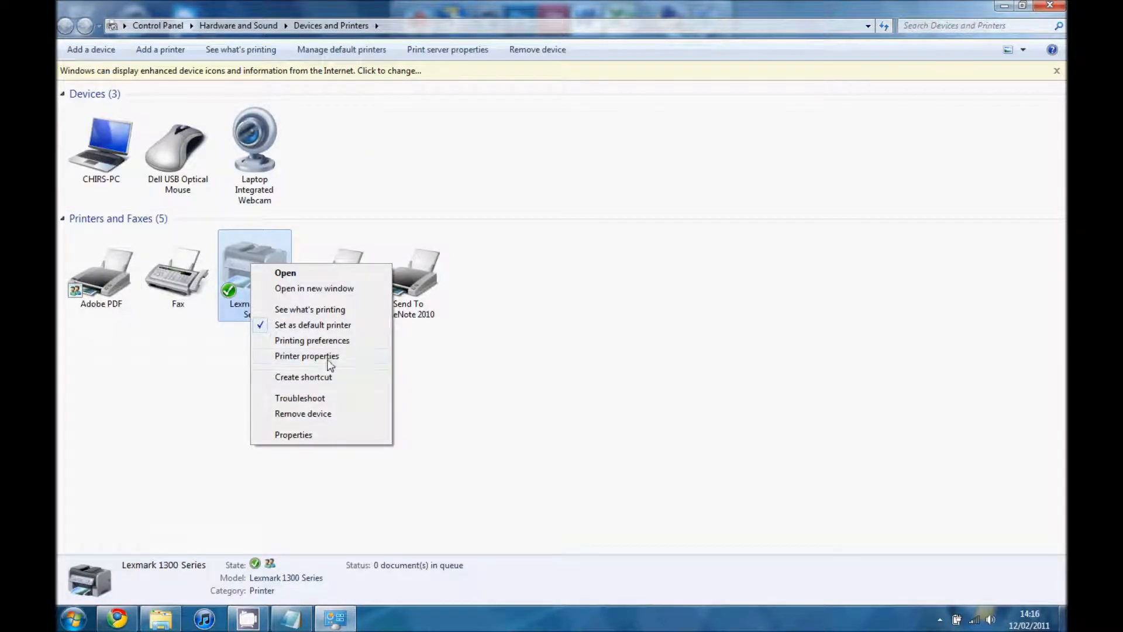
{"action": "left_click", "coordinate": [307, 356]}
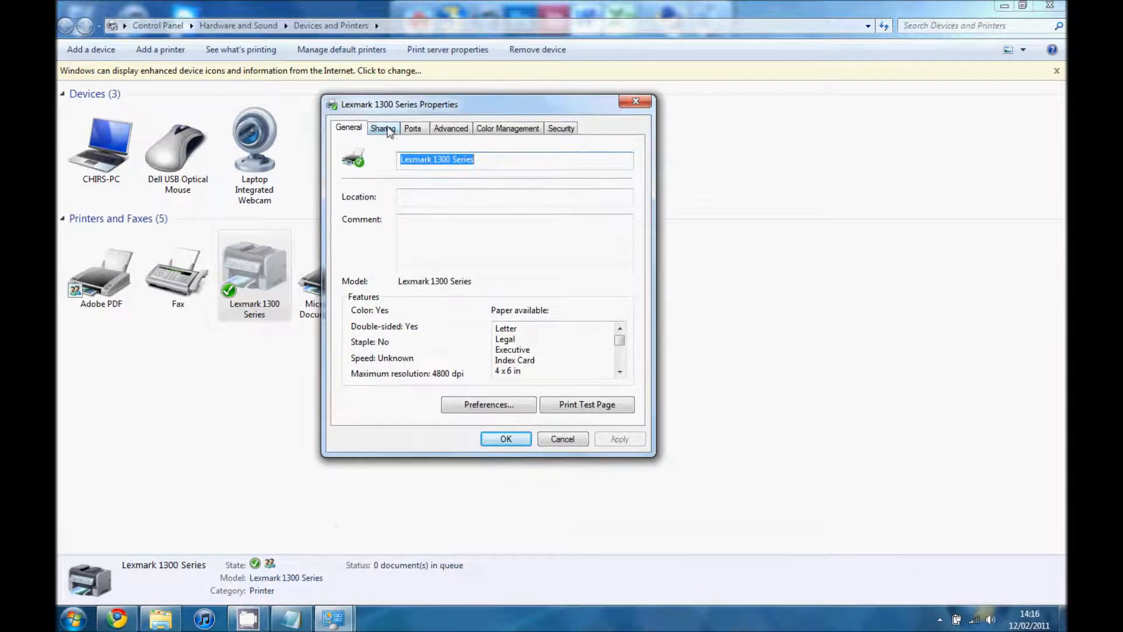
{"action": "left_click", "coordinate": [383, 128]}
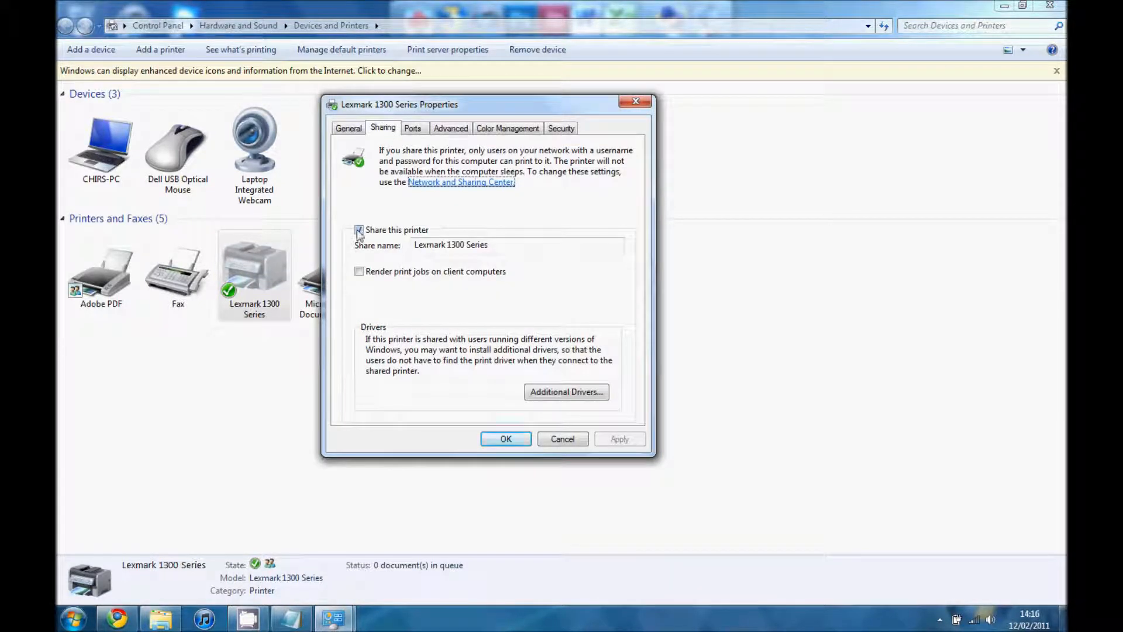
{"action": "left_click", "coordinate": [358, 229]}
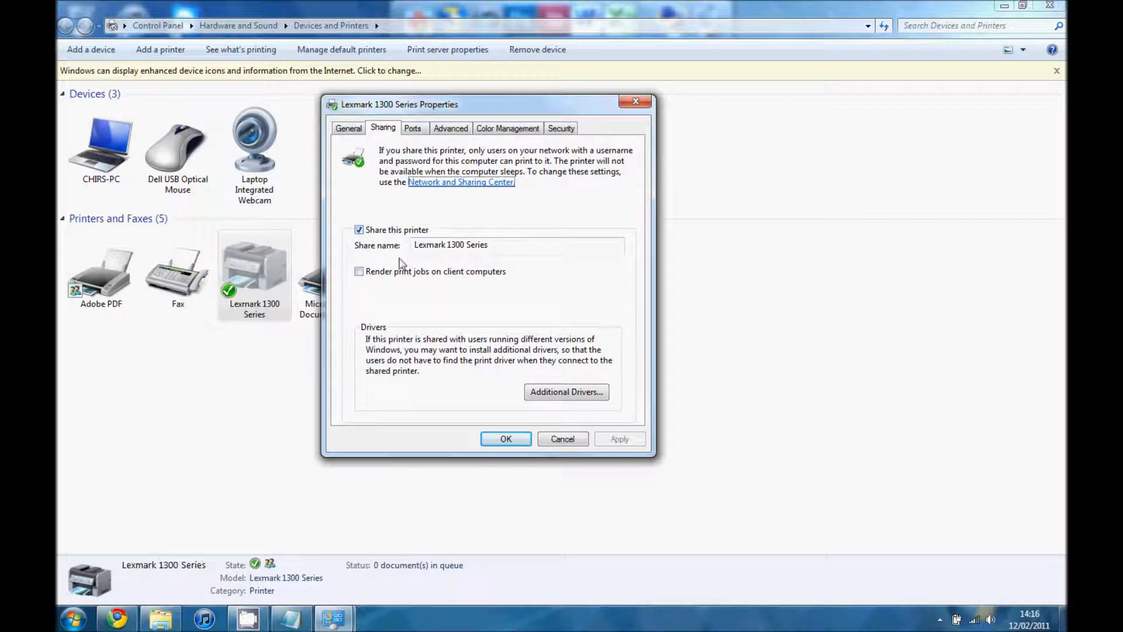
{"action": "left_click", "coordinate": [359, 271]}
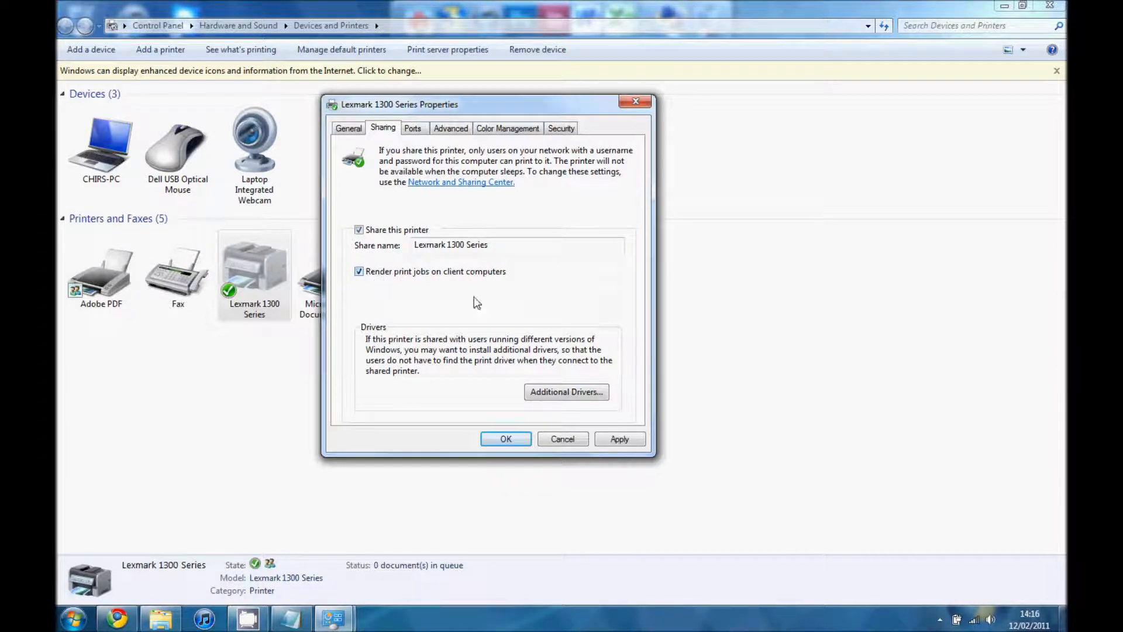
{"action": "left_click", "coordinate": [505, 438]}
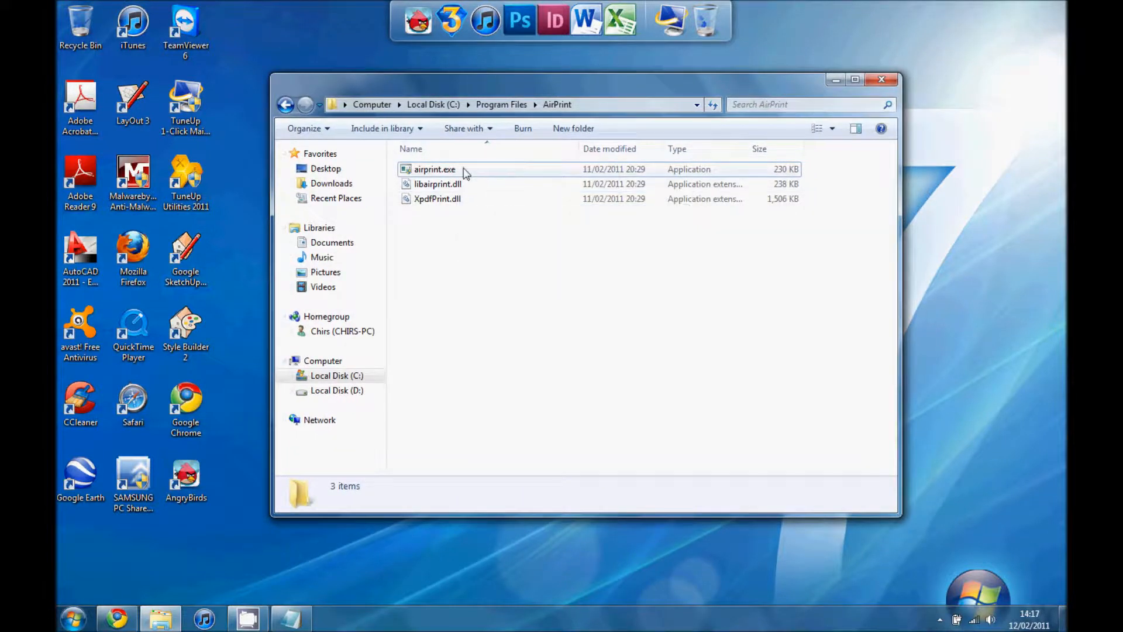
Launch airprint.exe from the AirPrint folder and minimize its port-631 console
{"action": "left_click", "coordinate": [434, 169]}
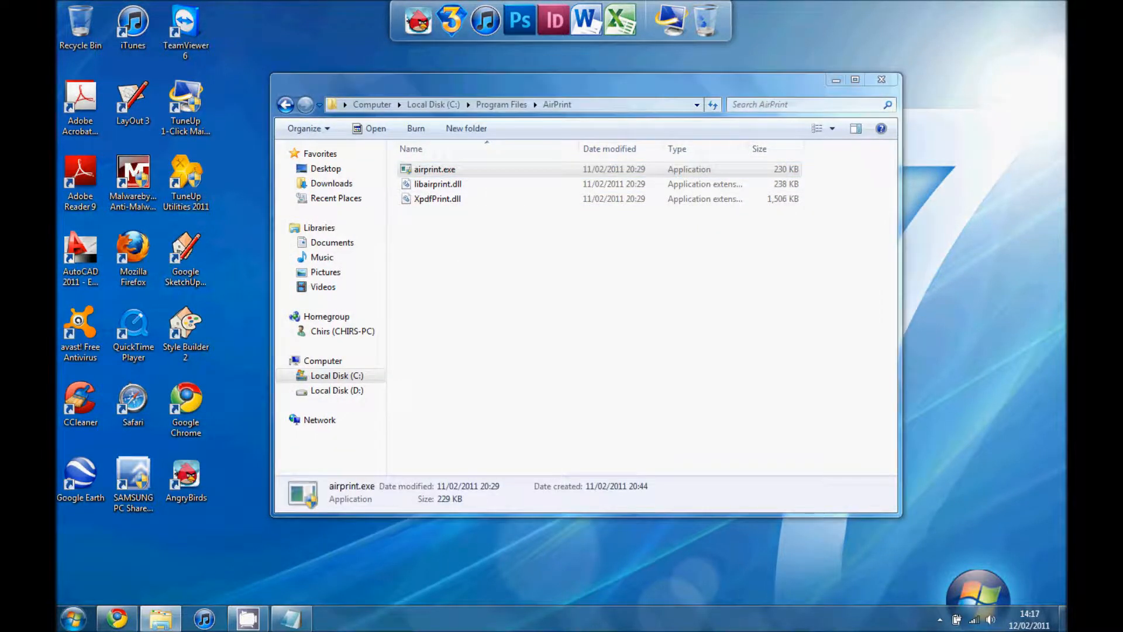
{"action": "double_click", "coordinate": [434, 169]}
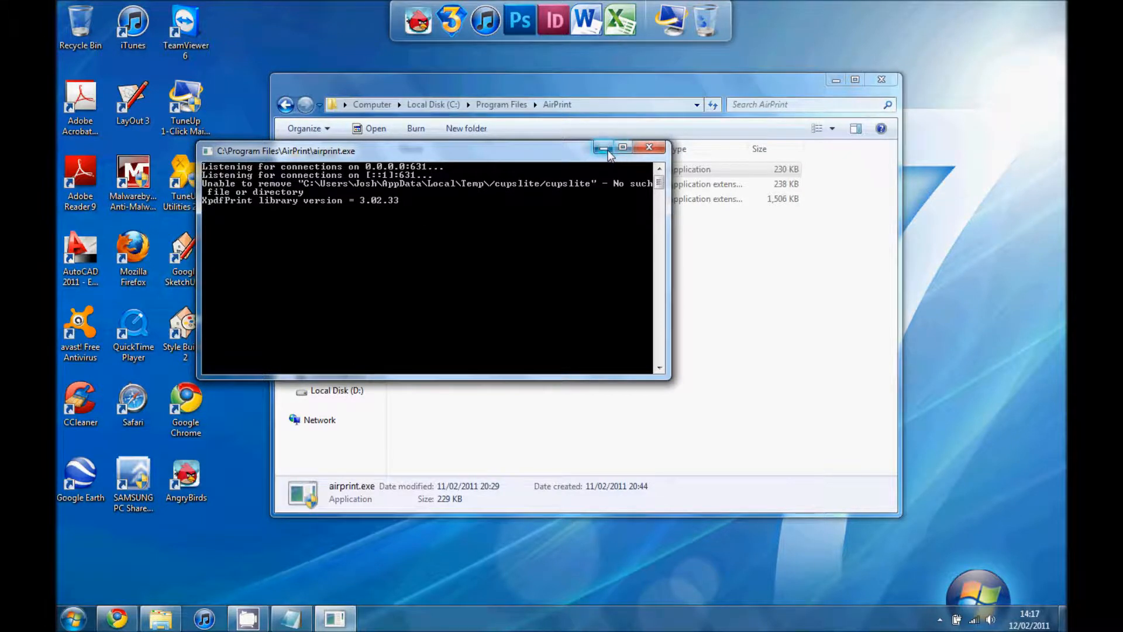
{"action": "left_click", "coordinate": [649, 147]}
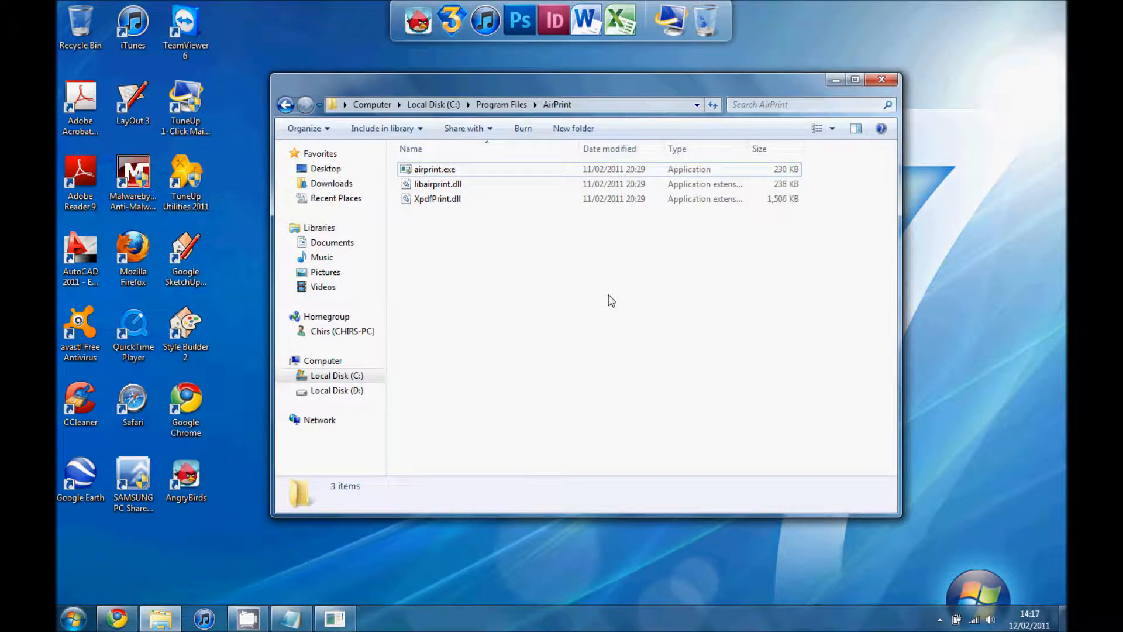
{"action": "left_click", "coordinate": [73, 617]}
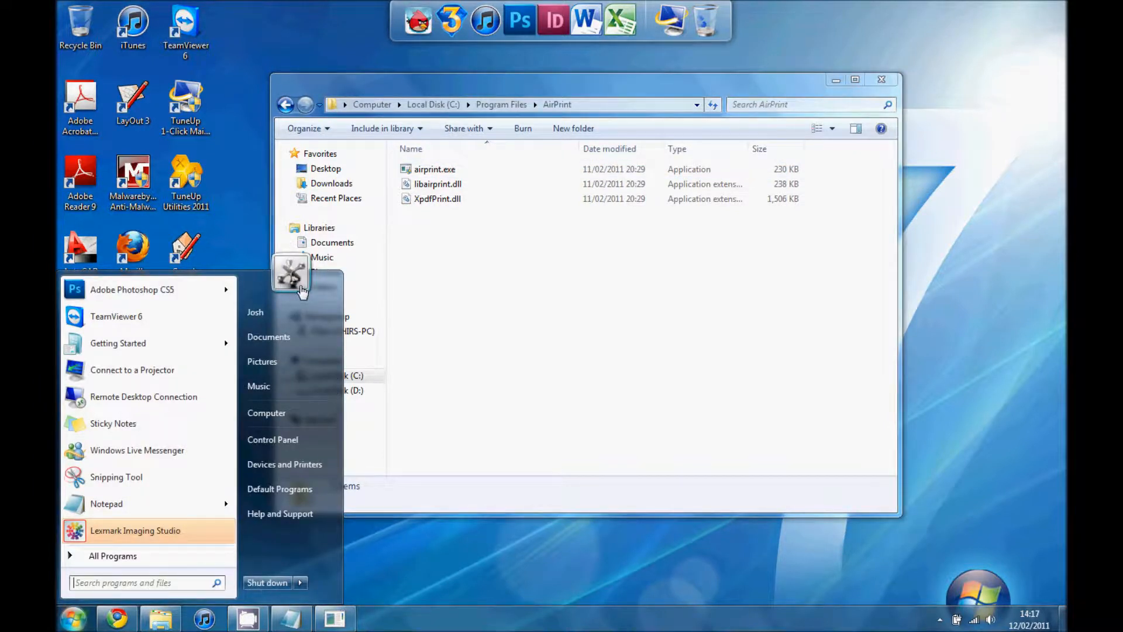
{"action": "mouse_move", "coordinate": [451, 284]}
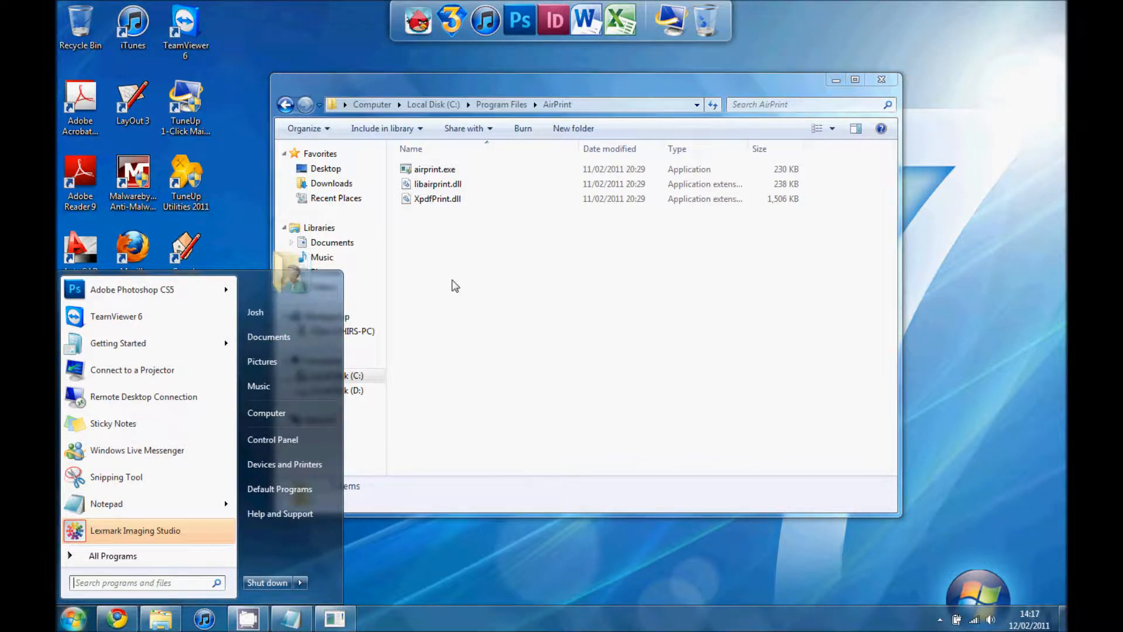
{"action": "left_click", "coordinate": [529, 341]}
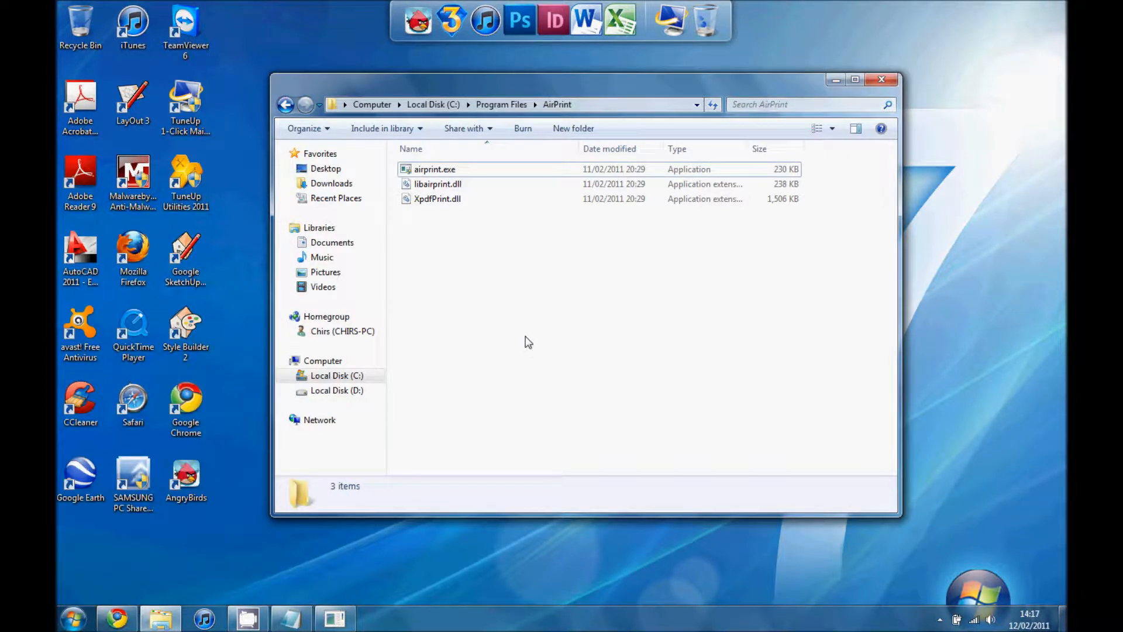
{"action": "left_click", "coordinate": [72, 617]}
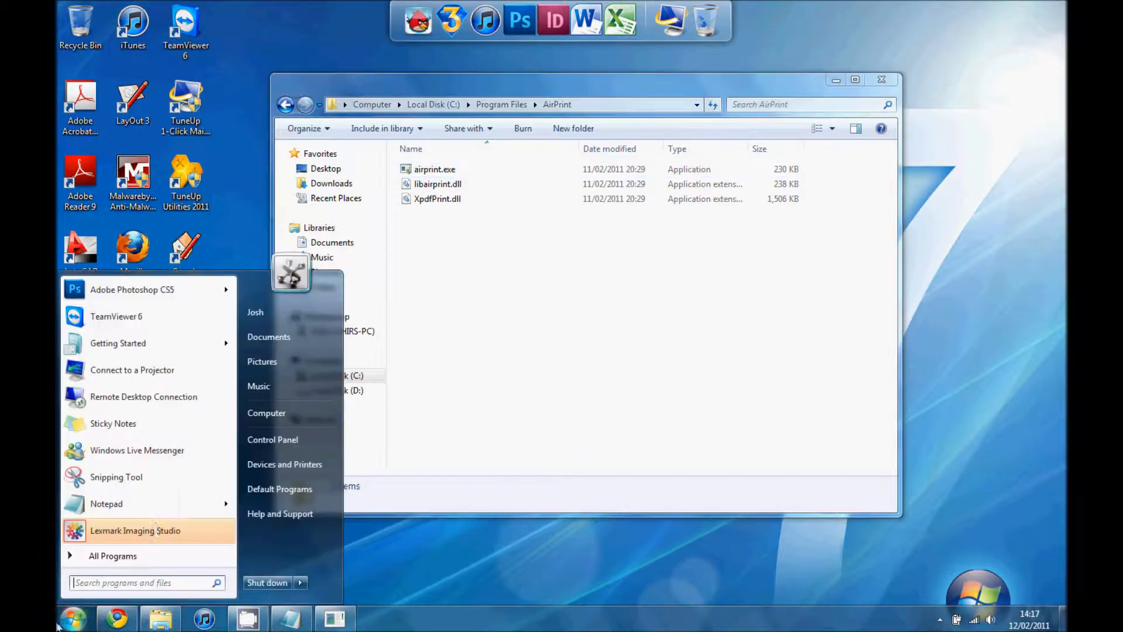
{"action": "mouse_move", "coordinate": [501, 302]}
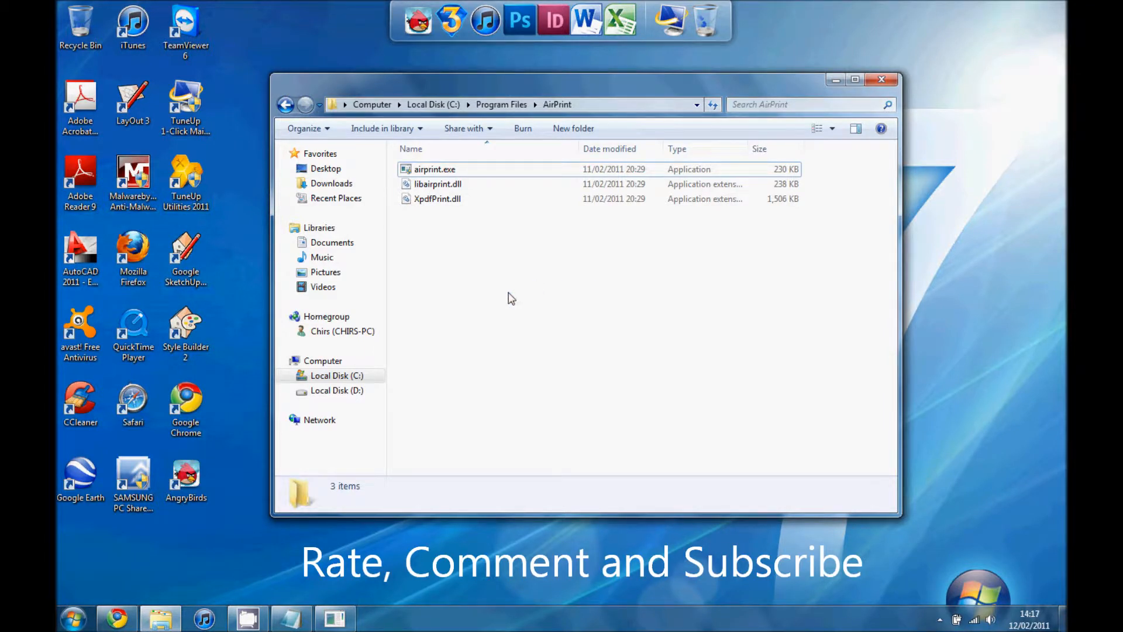
{"action": "left_click", "coordinate": [72, 617]}
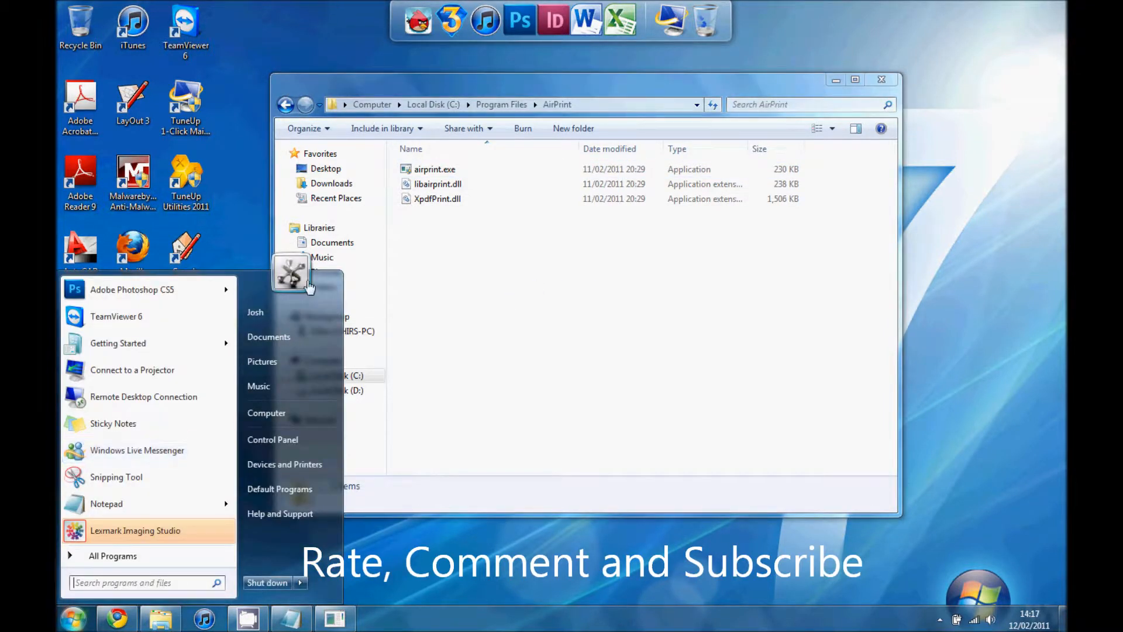
{"action": "left_click", "coordinate": [526, 326]}
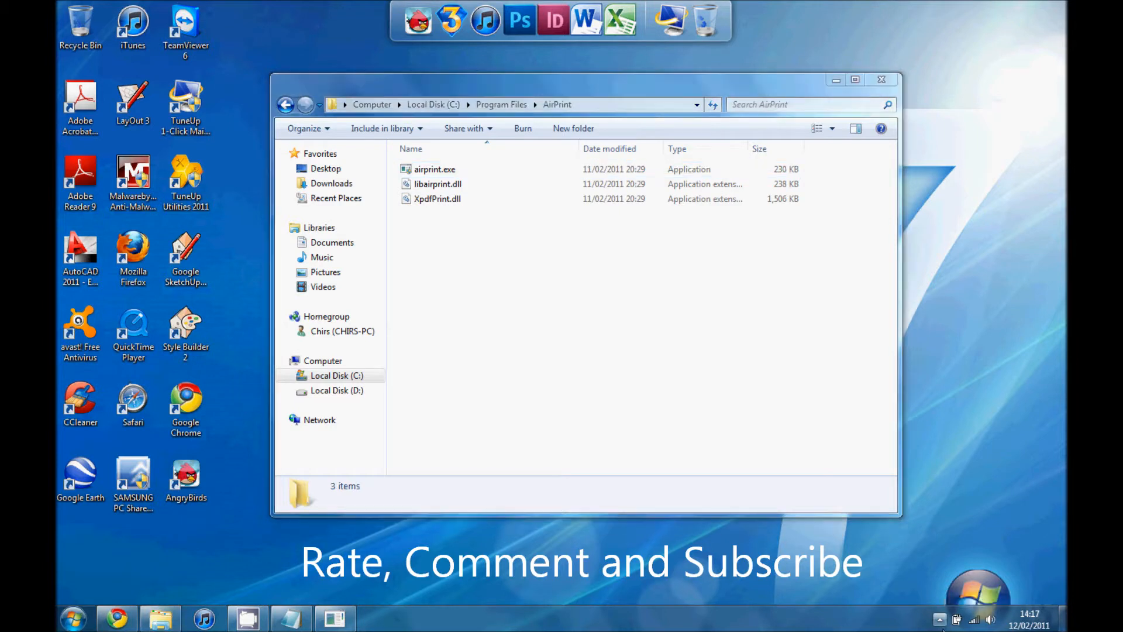
{"action": "right_click", "coordinate": [962, 548]}
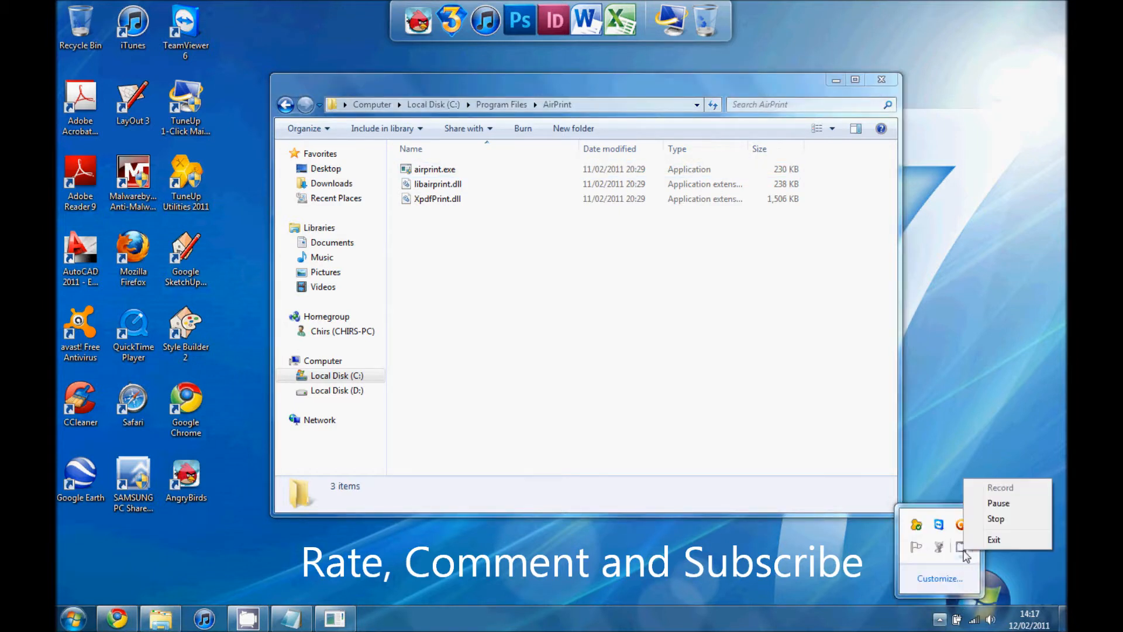
{"action": "mouse_move", "coordinate": [997, 518]}
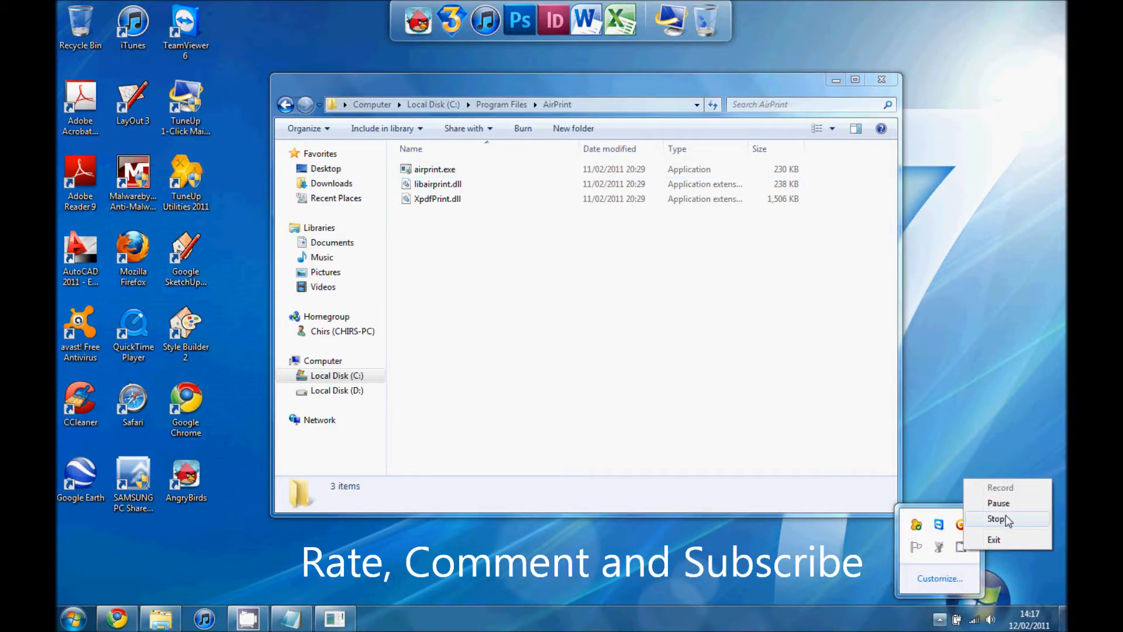